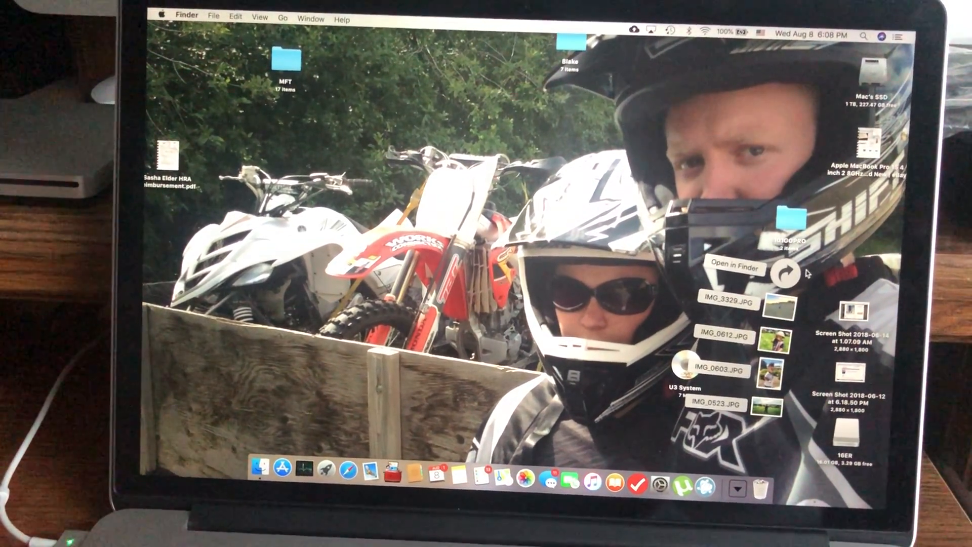
# - Move IMG_3329 into Downloads and select all four photos there
pyautogui.click(736, 268)
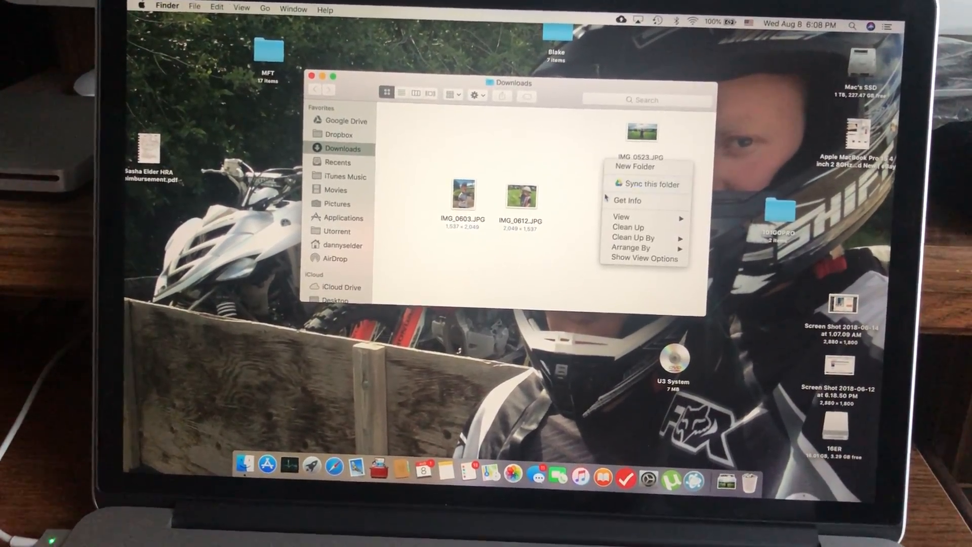
pyautogui.click(611, 228)
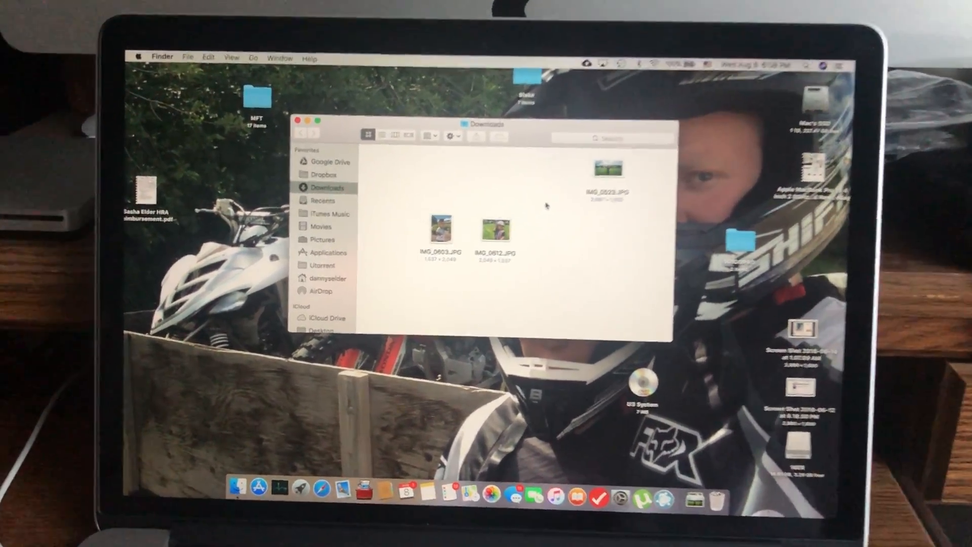
pyautogui.rightClick(546, 205)
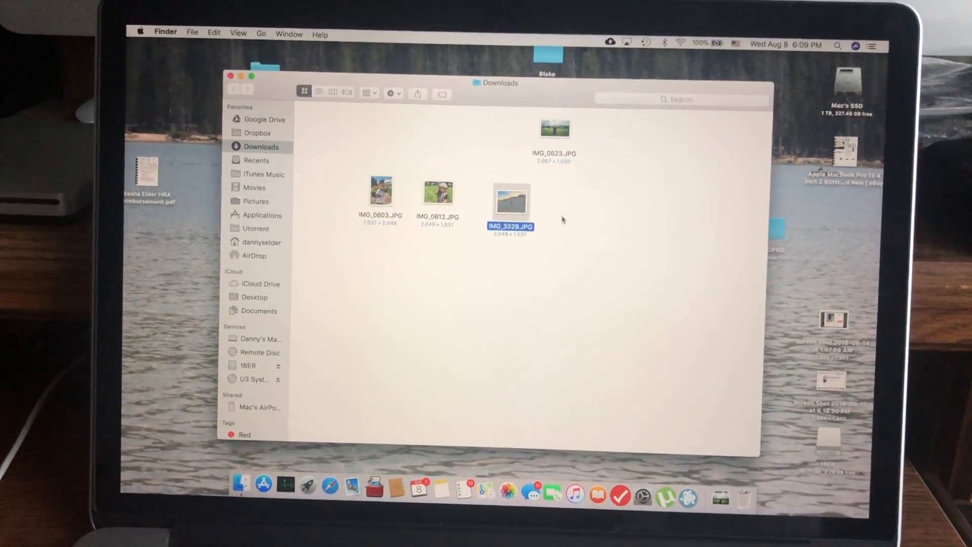
pyautogui.press('cmd+a')
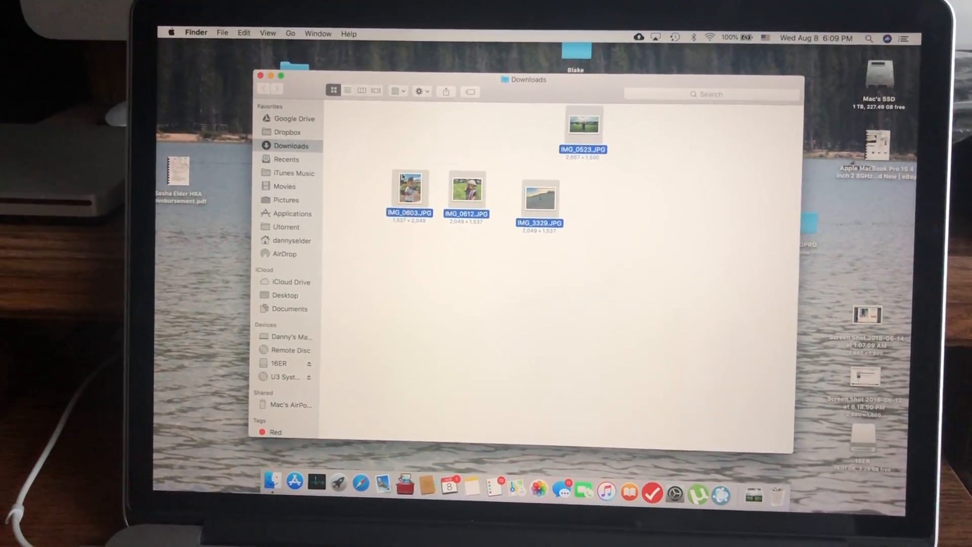
pyautogui.rightClick(409, 192)
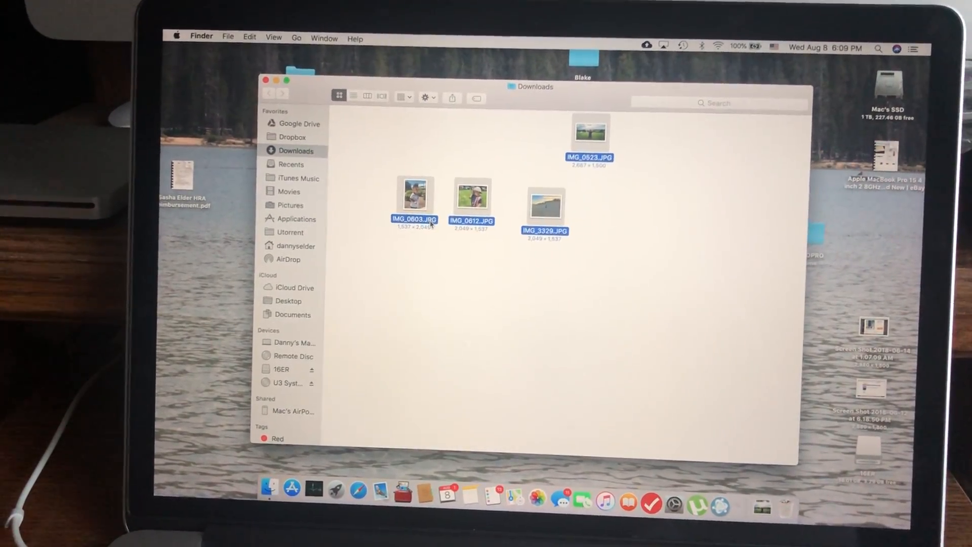
# - View the four photos together in one Preview window, then close it
pyautogui.doubleClick(590, 134)
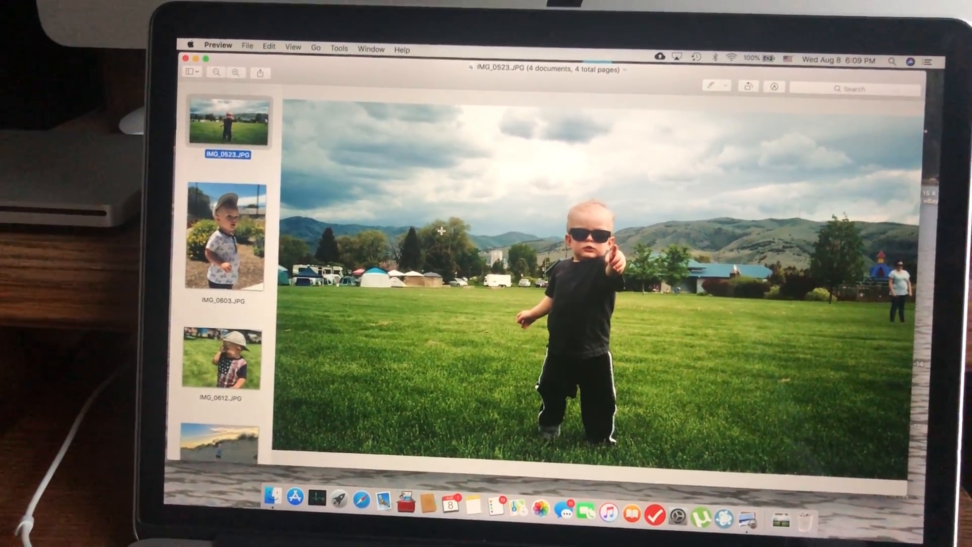
pyautogui.click(212, 350)
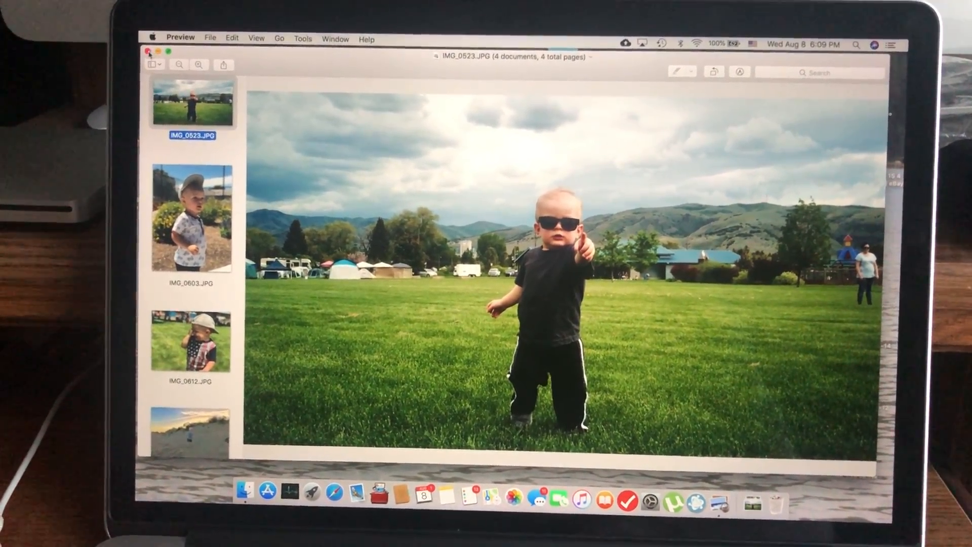
pyautogui.click(148, 51)
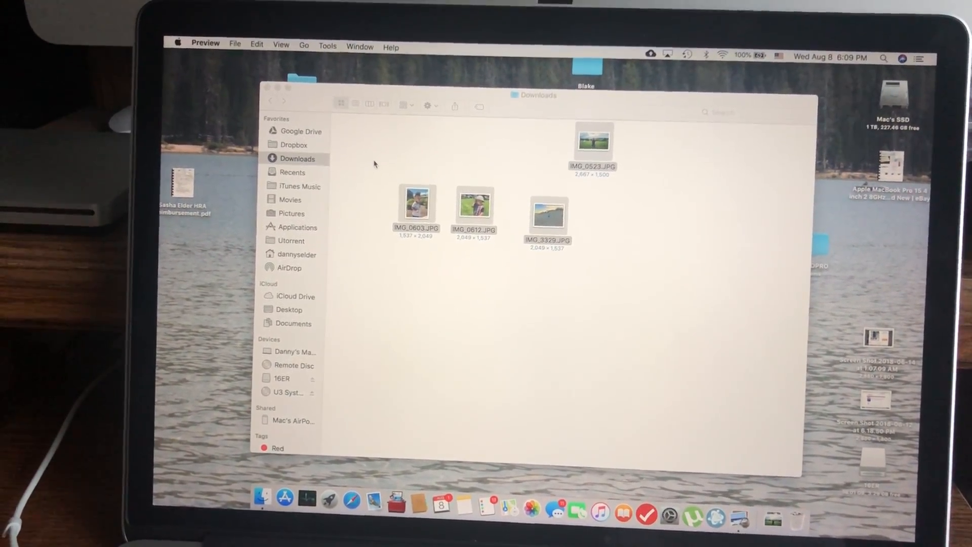
# - Search the web in Safari for the My Ford Touch display size
pyautogui.click(370, 458)
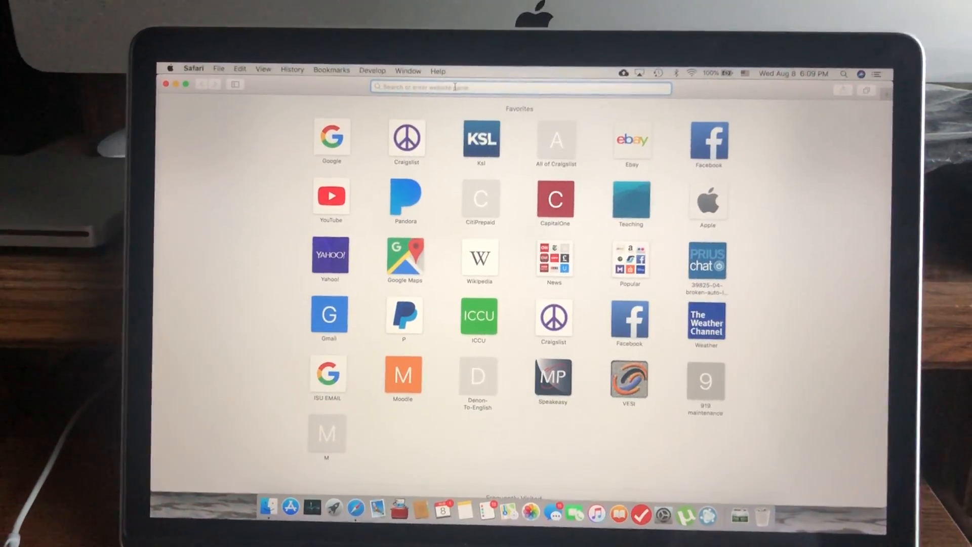
pyautogui.write('my ford touch')
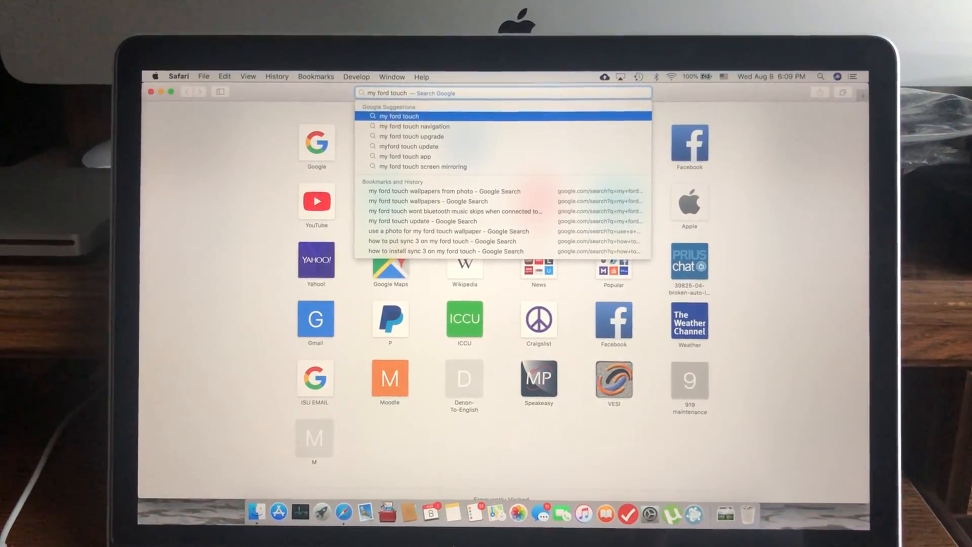
pyautogui.write('display 800x')
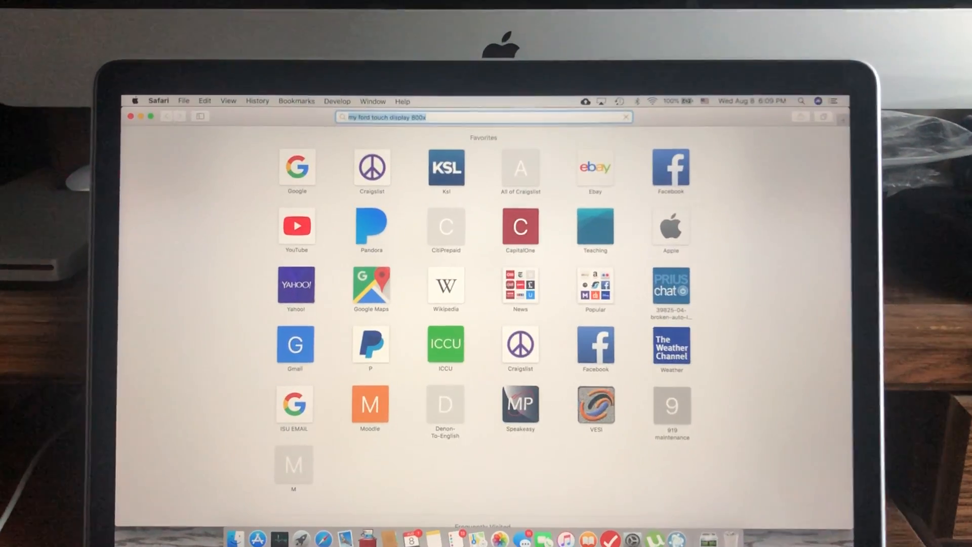
pyautogui.press('Return')
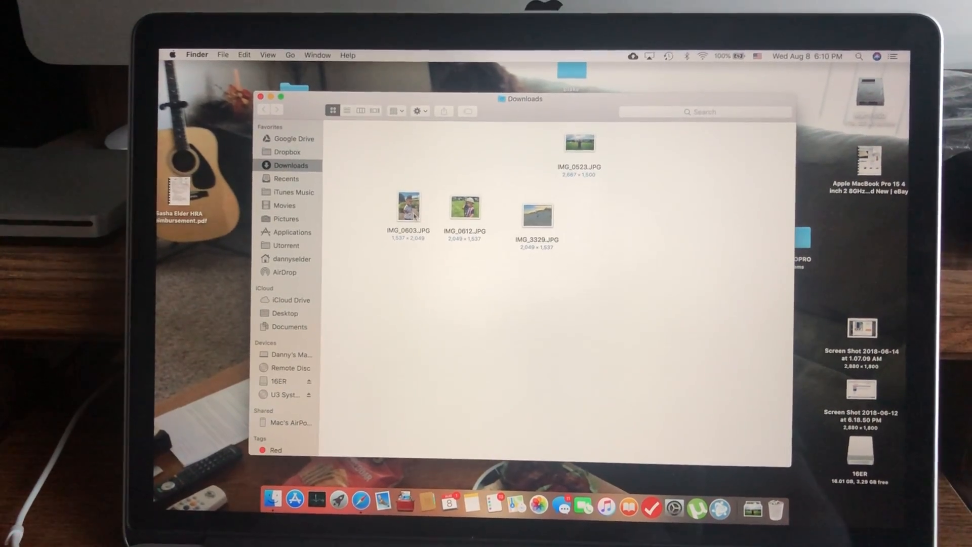
# - Open IMG_0523 alone and enter a new width of 800 pixels in Adjust Size
pyautogui.doubleClick(579, 143)
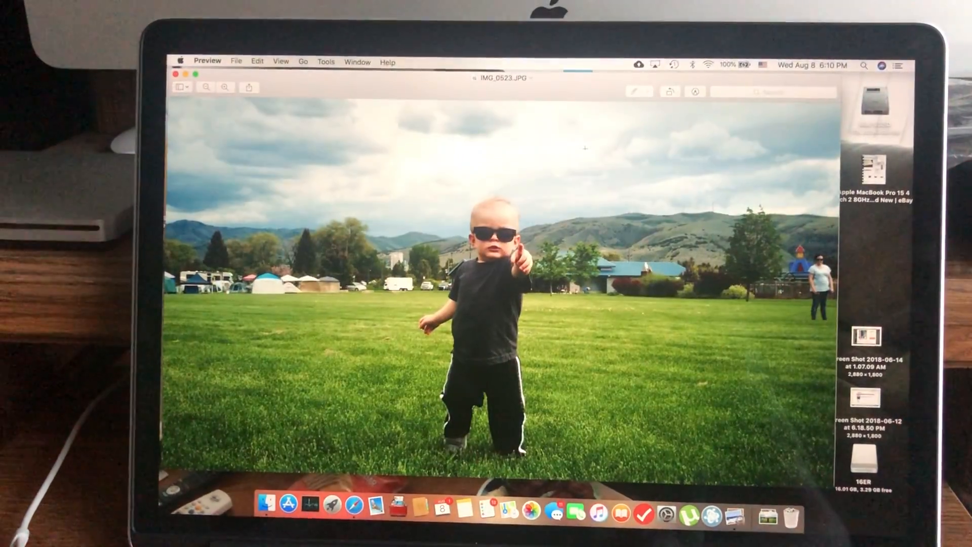
pyautogui.click(236, 65)
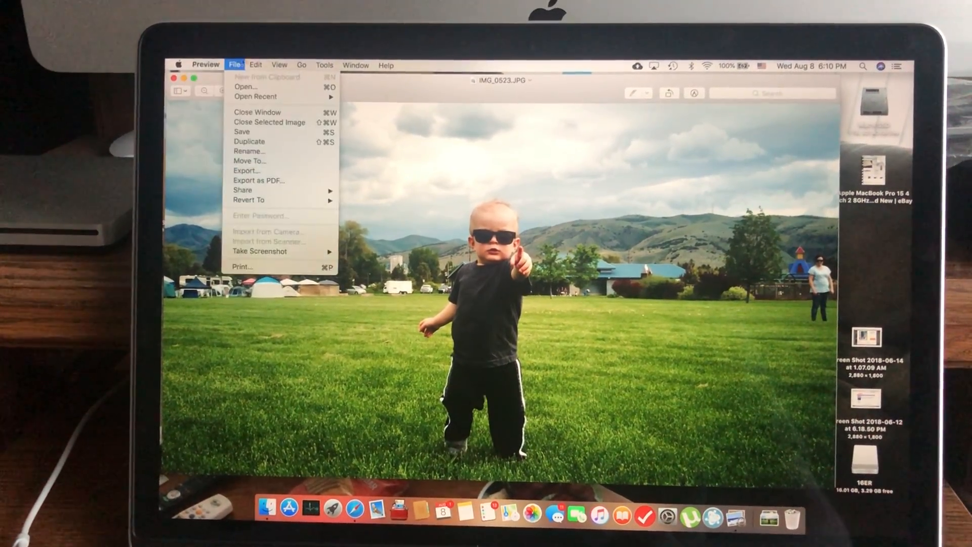
pyautogui.click(263, 69)
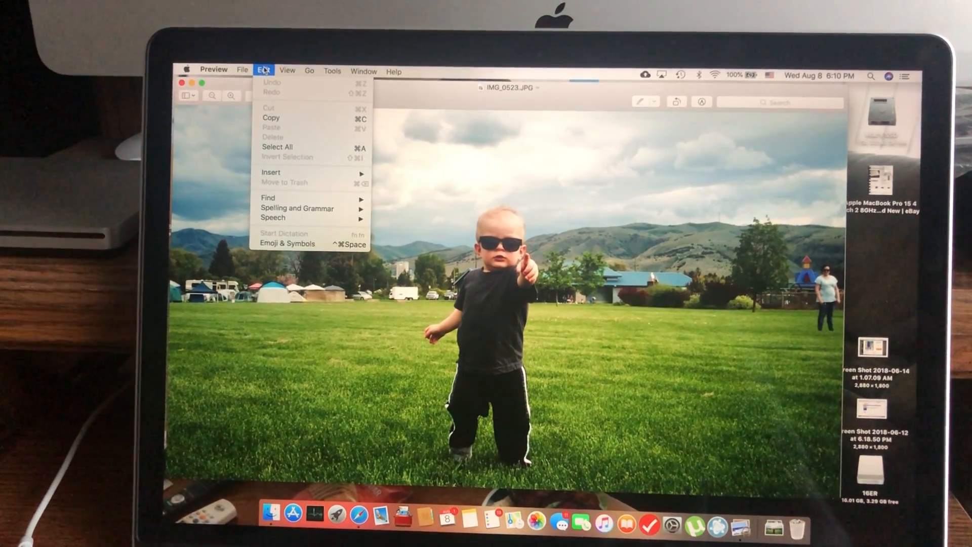
pyautogui.click(336, 79)
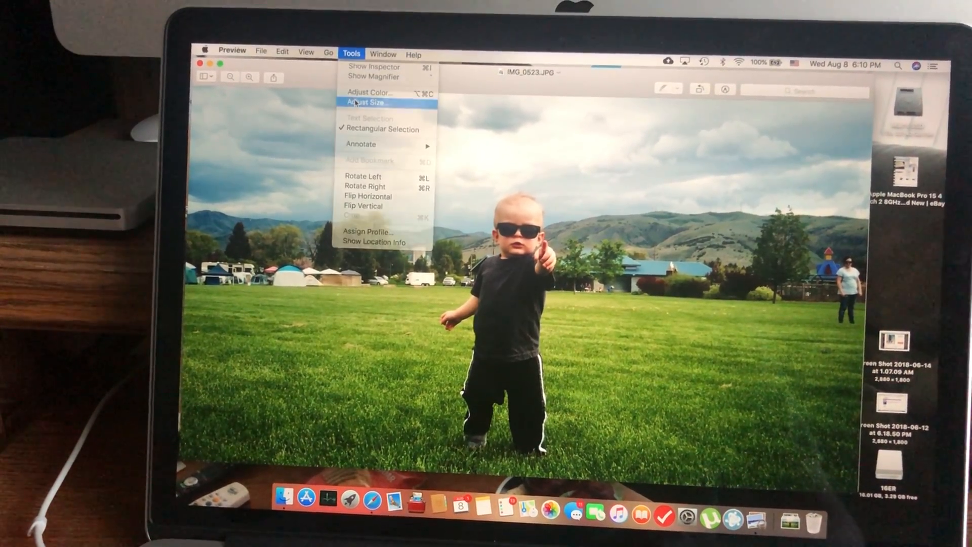
pyautogui.click(367, 102)
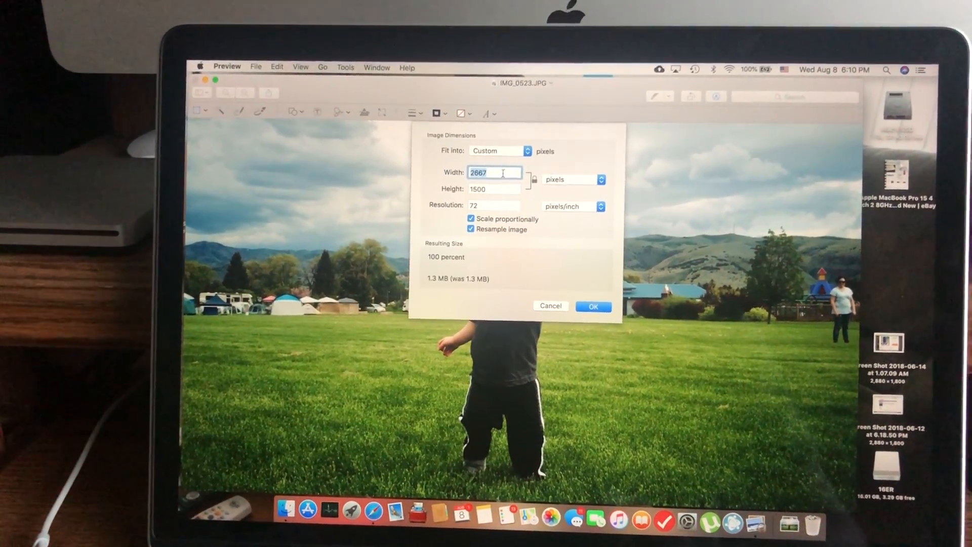
pyautogui.write('800')
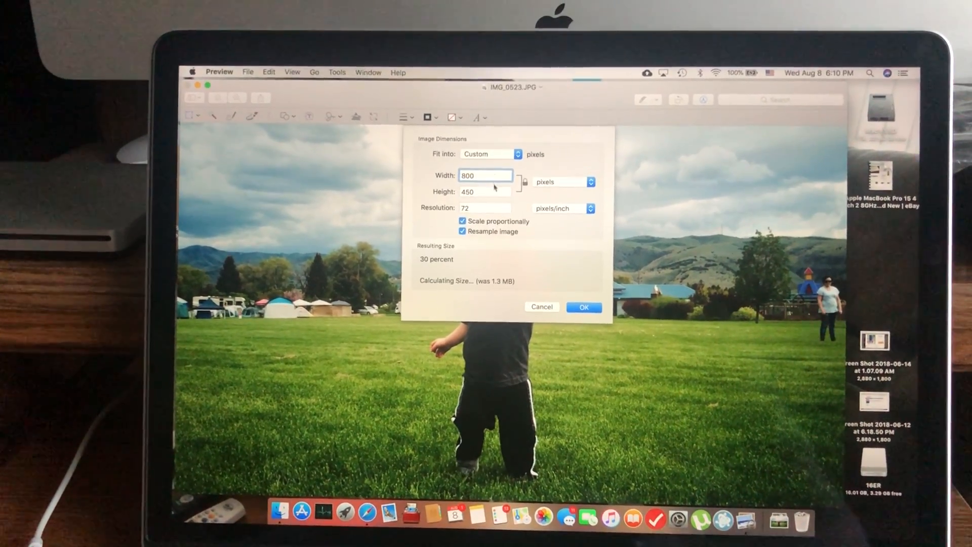
pyautogui.write('3')
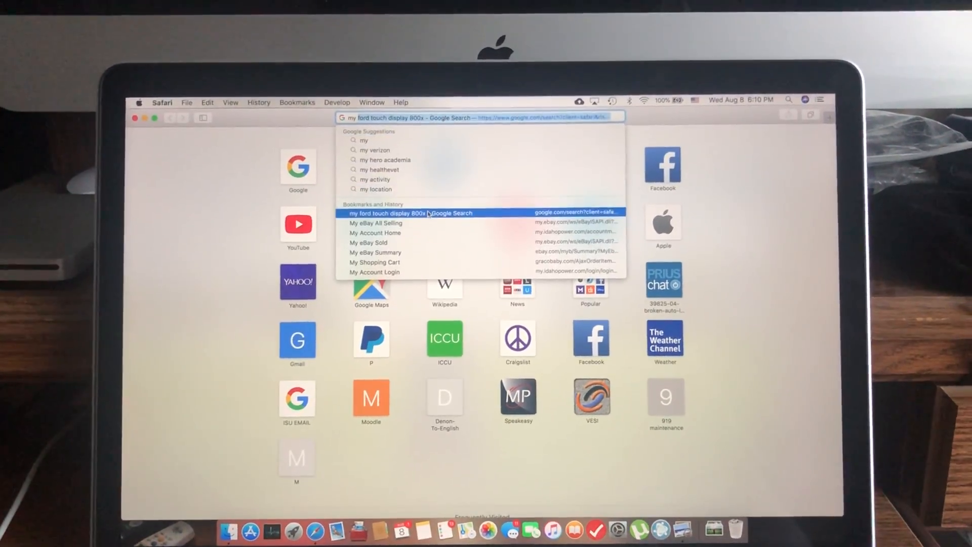
# - Reopen the earlier 'my ford touch display 800x' search results from history
pyautogui.click(409, 212)
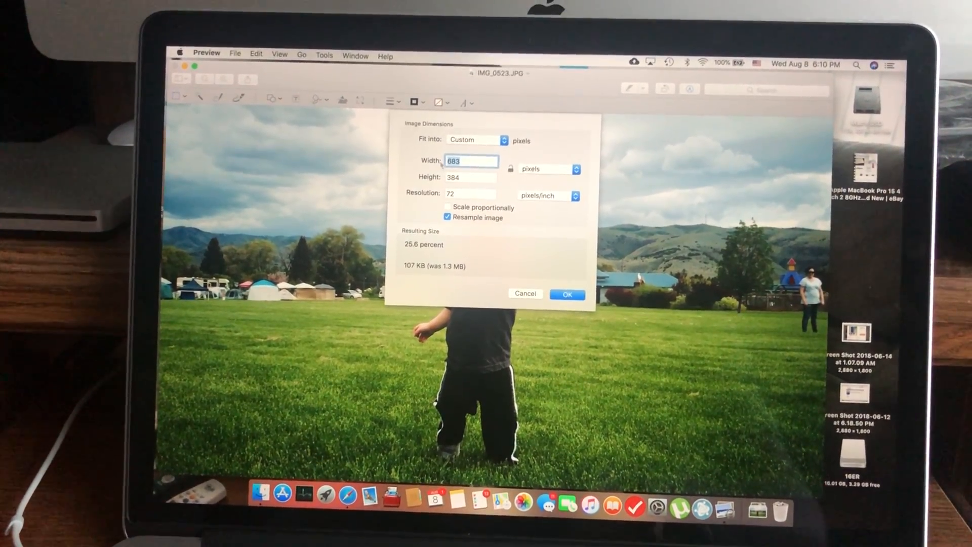
# - Apply the 800 × 384 size to IMG_0523 with proportional scaling off
pyautogui.write('800')
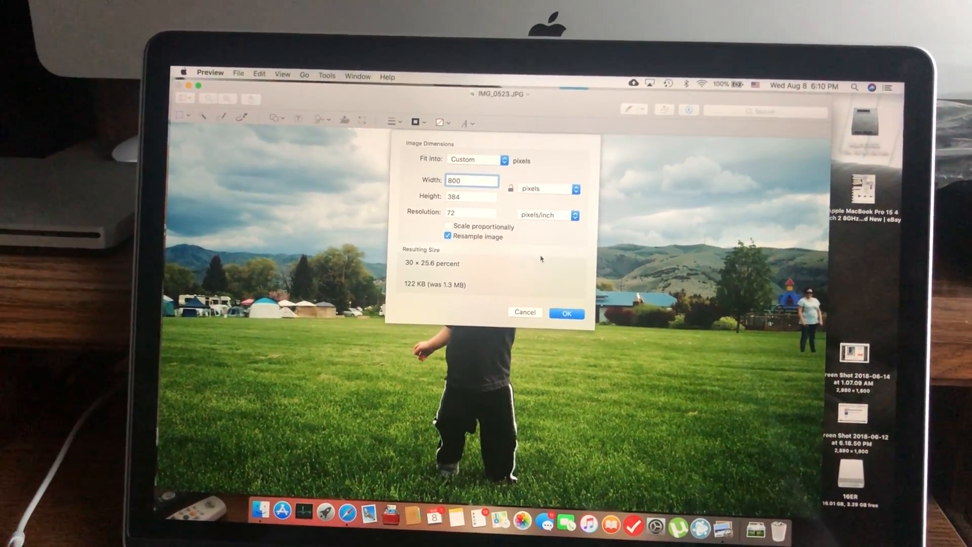
pyautogui.click(565, 312)
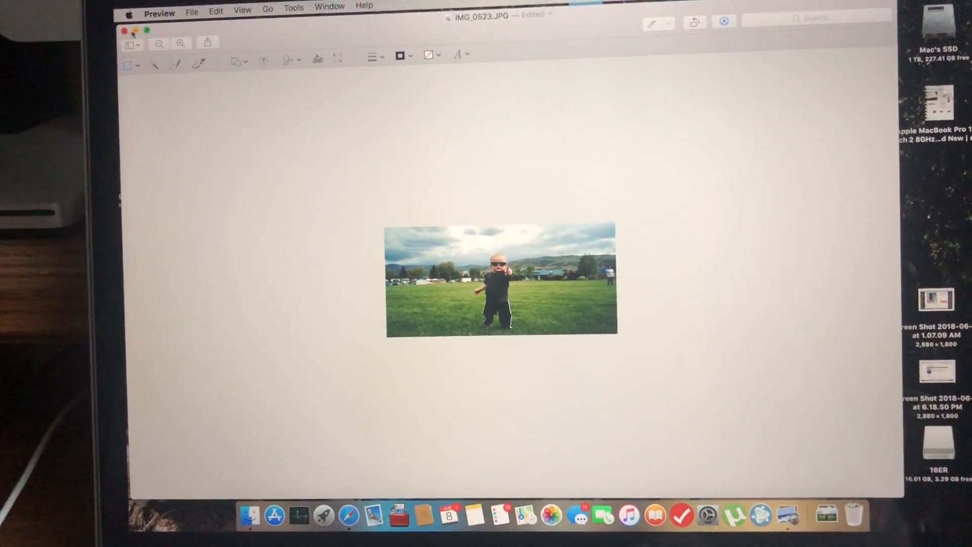
pyautogui.click(200, 36)
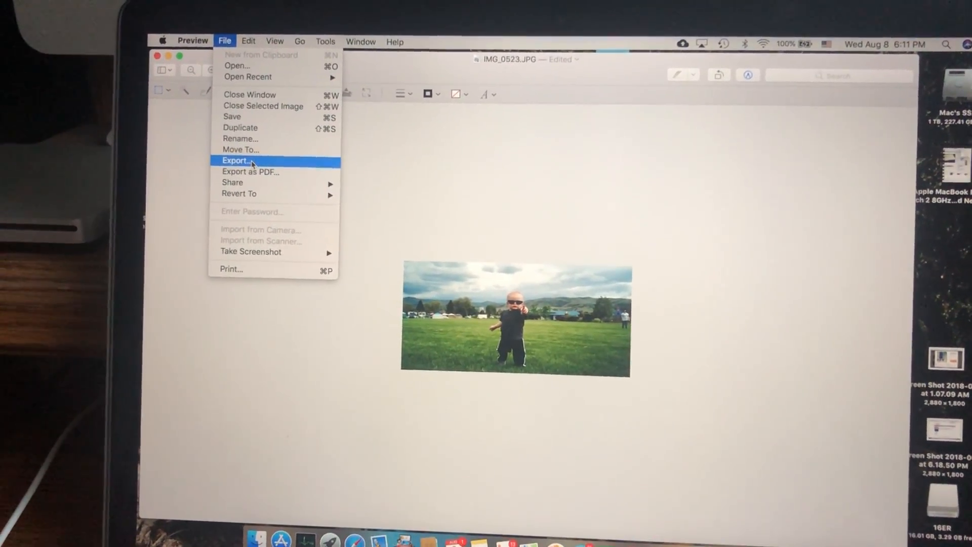
# - Export as best-quality JPEG 'Blake at park' to the 16ER drive
pyautogui.click(235, 160)
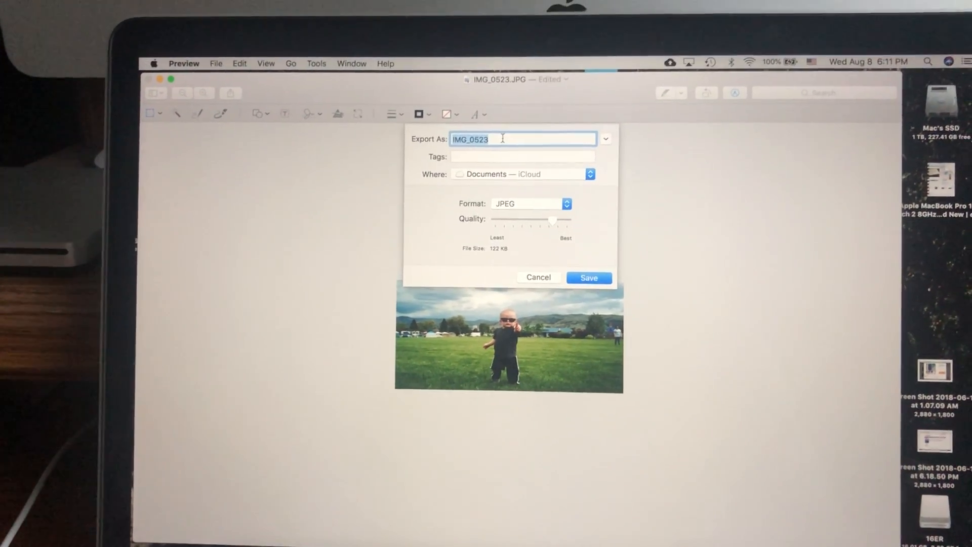
pyautogui.write('Blake at par')
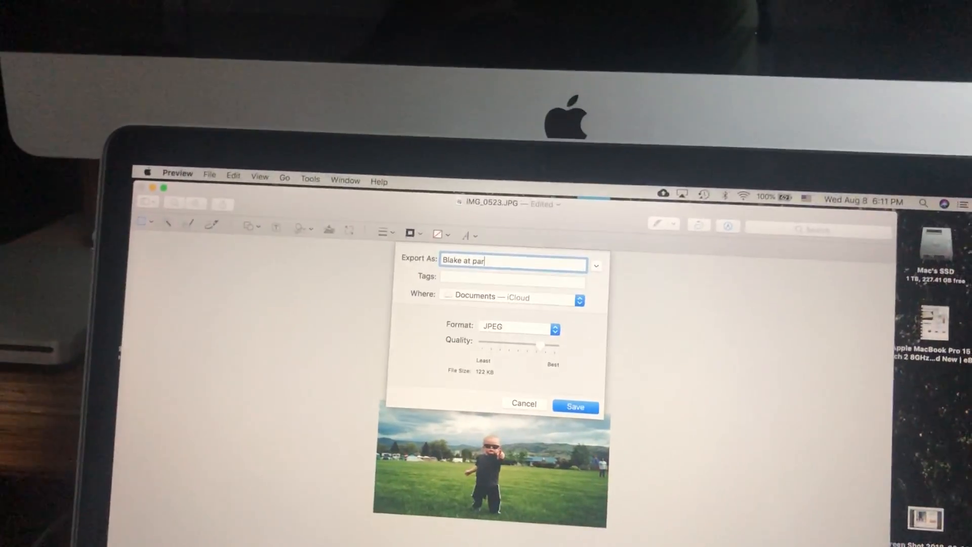
pyautogui.write('k')
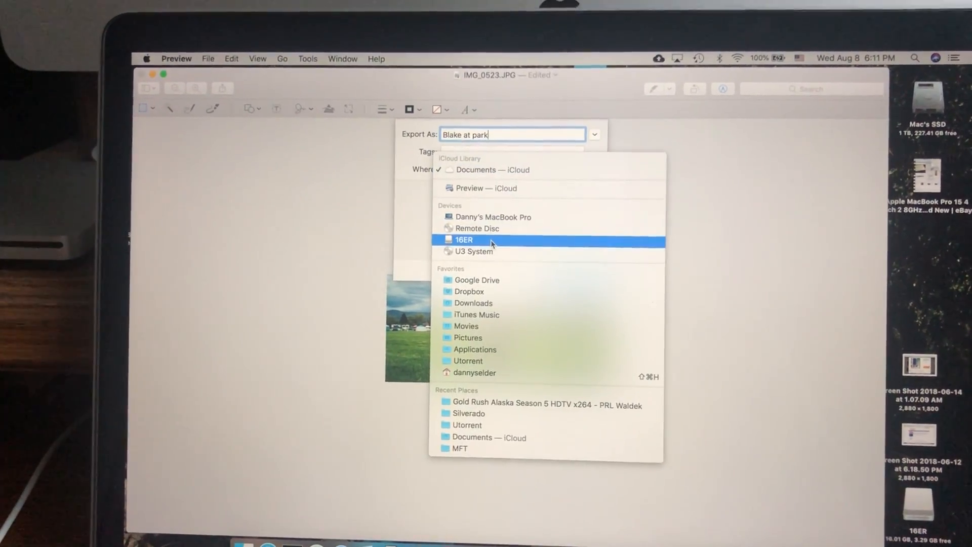
pyautogui.click(465, 240)
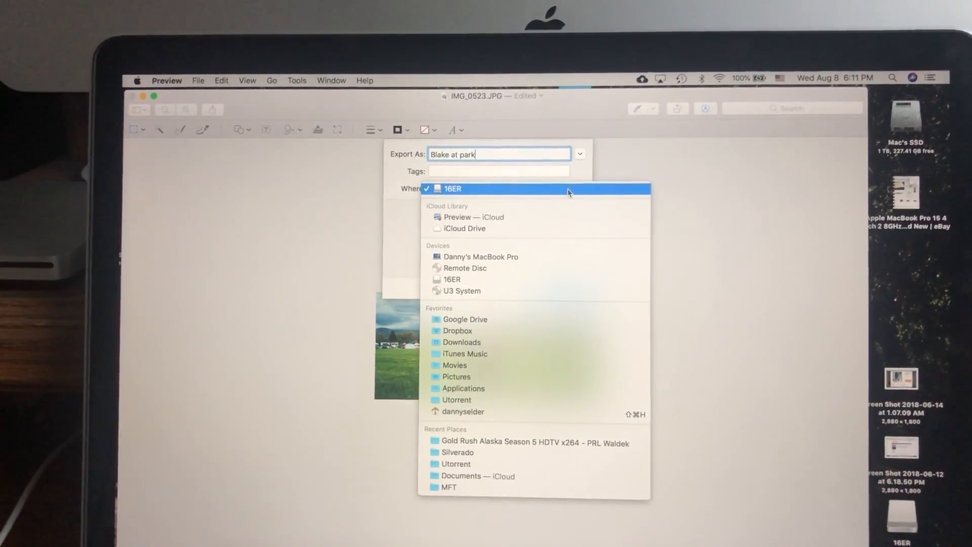
pyautogui.click(453, 188)
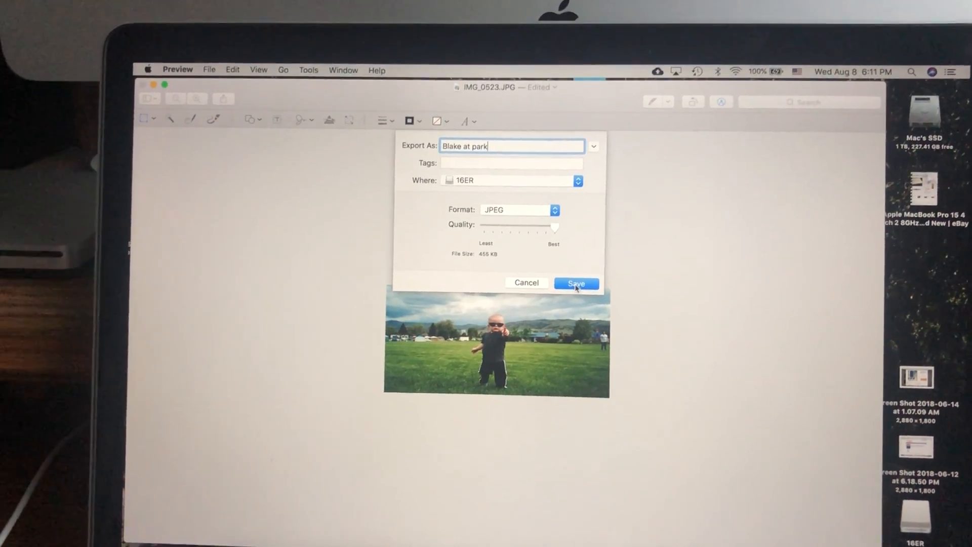
pyautogui.click(575, 283)
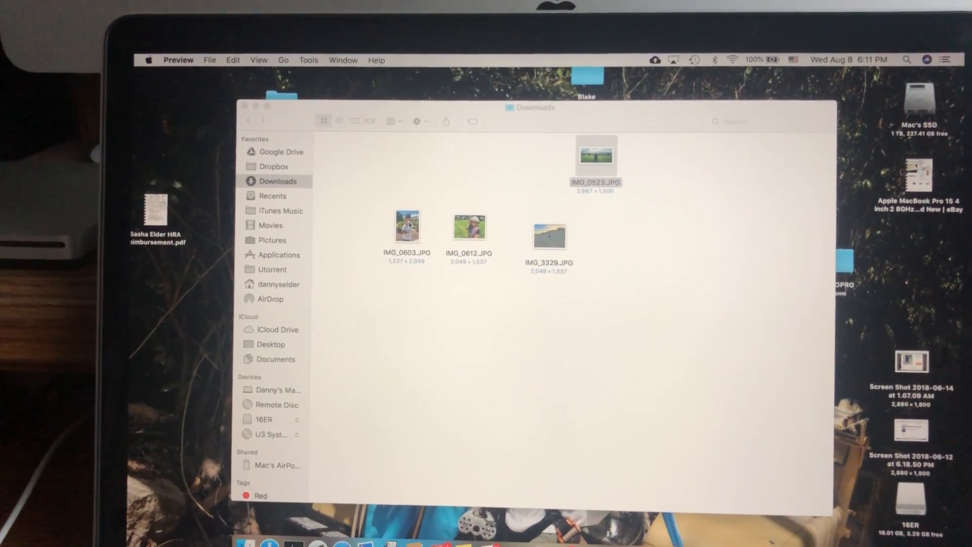
pyautogui.click(319, 70)
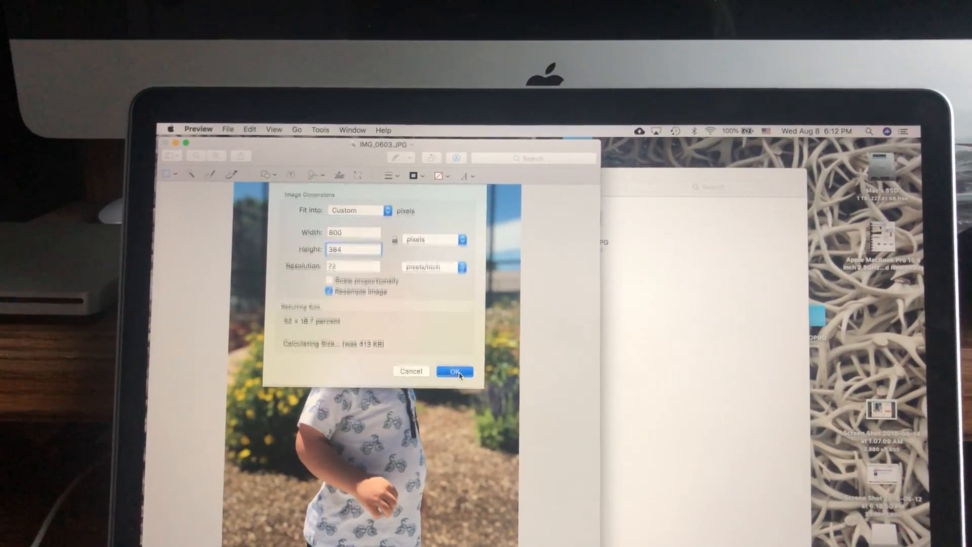
pyautogui.click(455, 371)
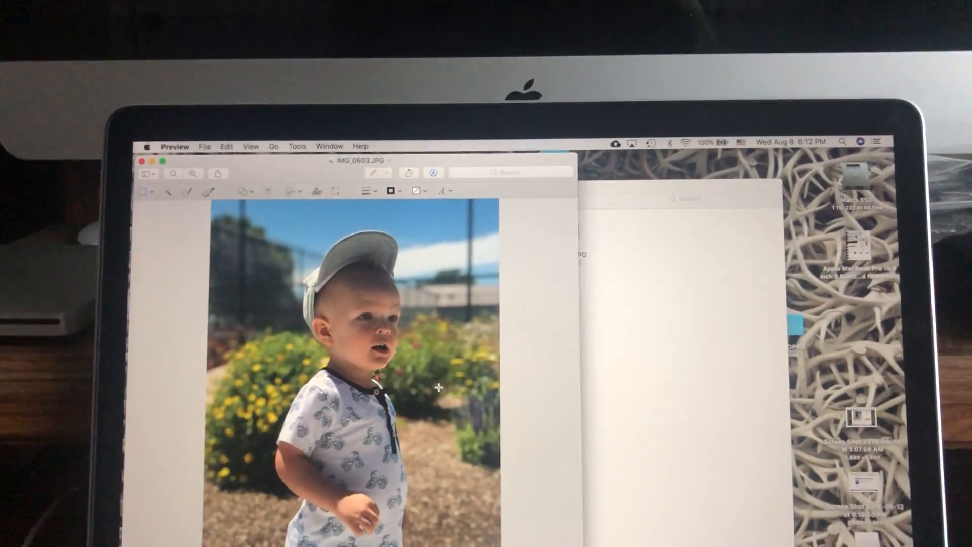
pyautogui.click(256, 153)
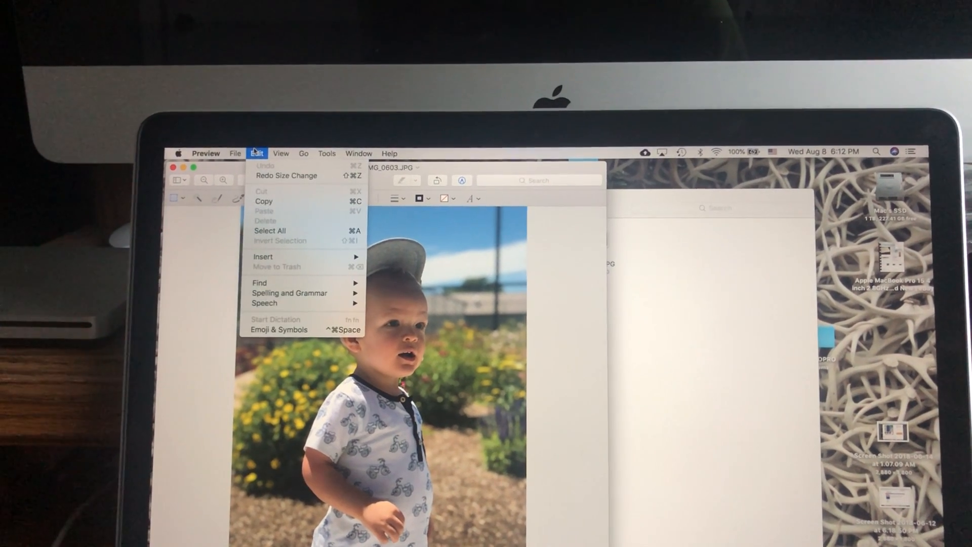
pyautogui.click(331, 157)
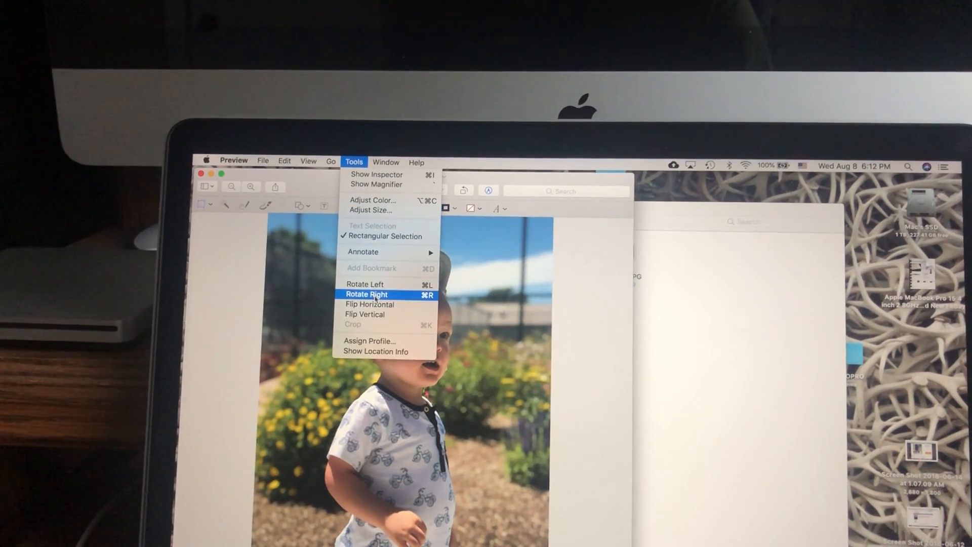
pyautogui.click(365, 294)
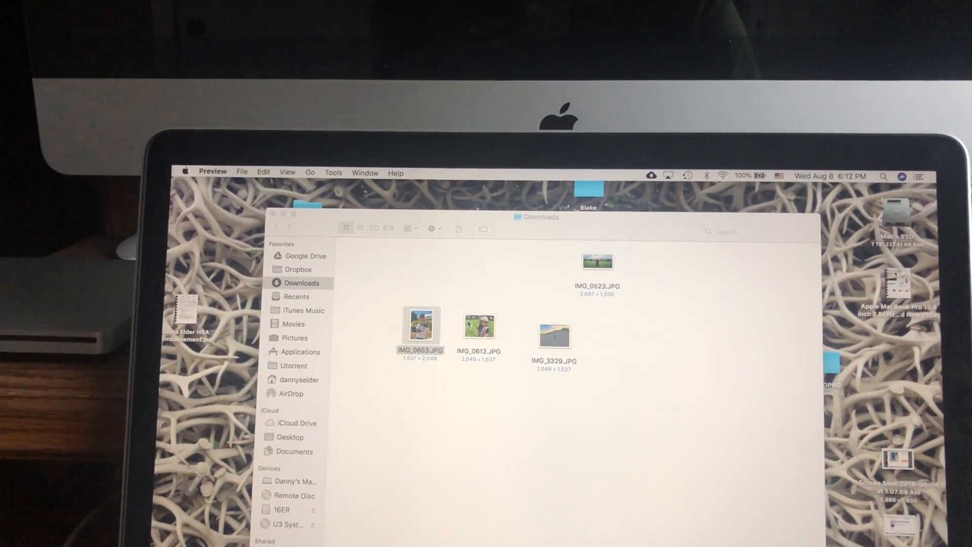
# - Open IMG_0612 and resize it to 800 by 384 pixels
pyautogui.doubleClick(479, 326)
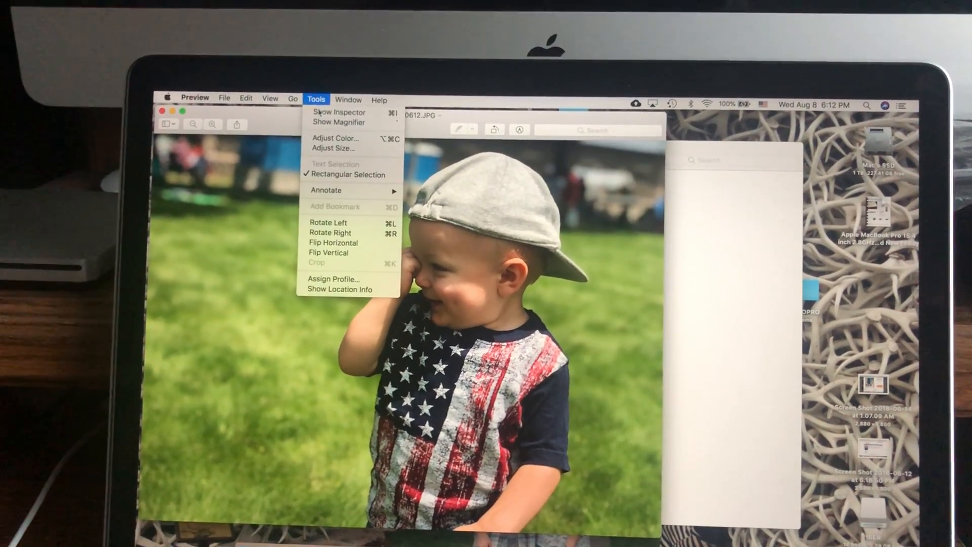
pyautogui.click(333, 148)
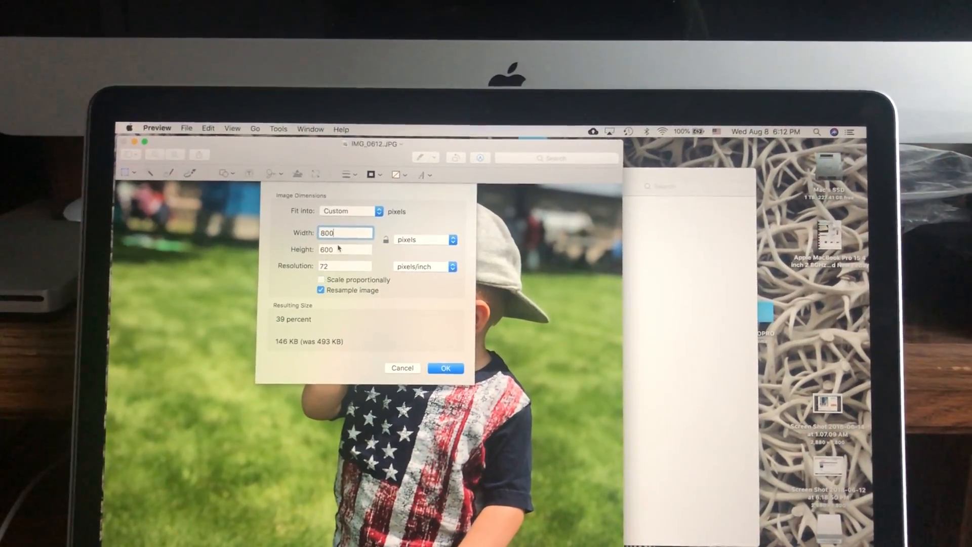
pyautogui.write('384')
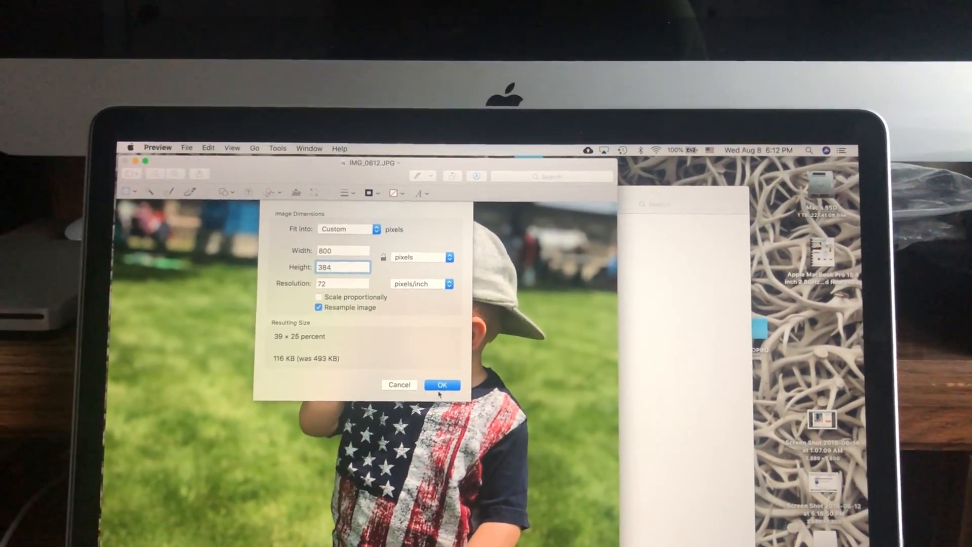
pyautogui.click(442, 385)
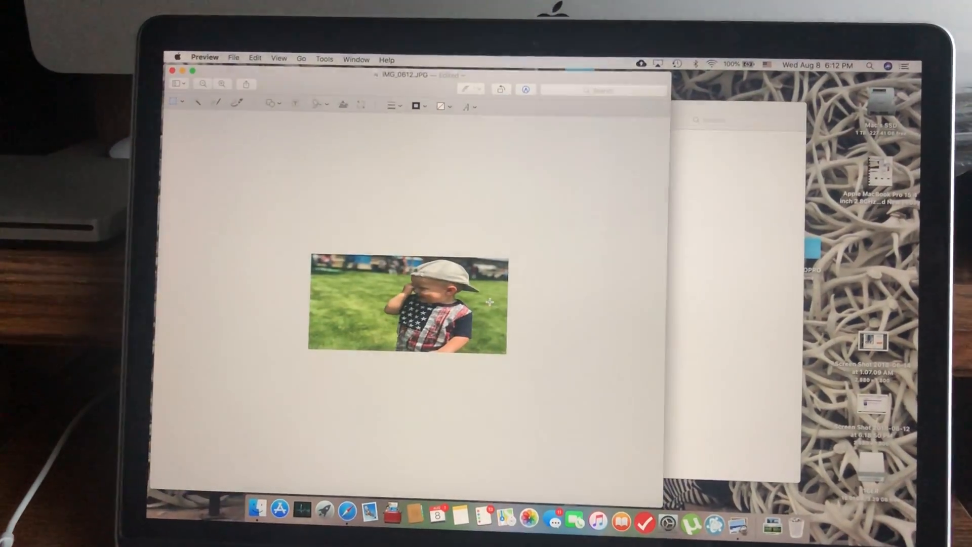
# - Export it as a JPEG named 'Blake 4th of July' to the 16ER drive
pyautogui.click(204, 58)
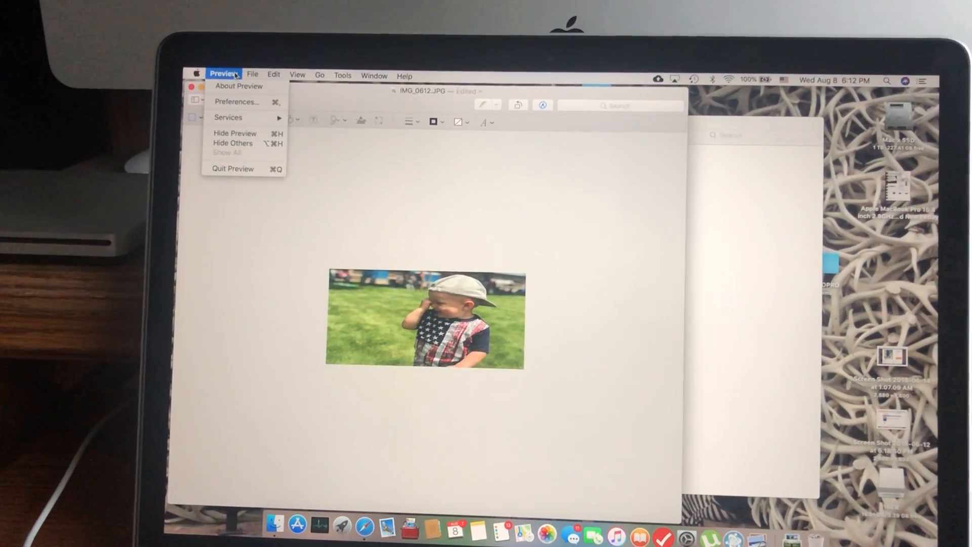
pyautogui.click(267, 90)
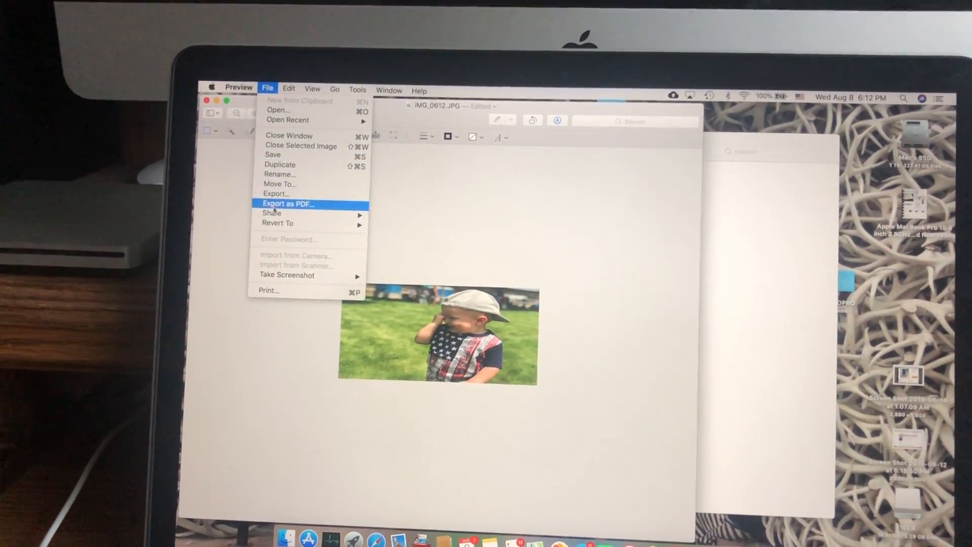
pyautogui.click(275, 193)
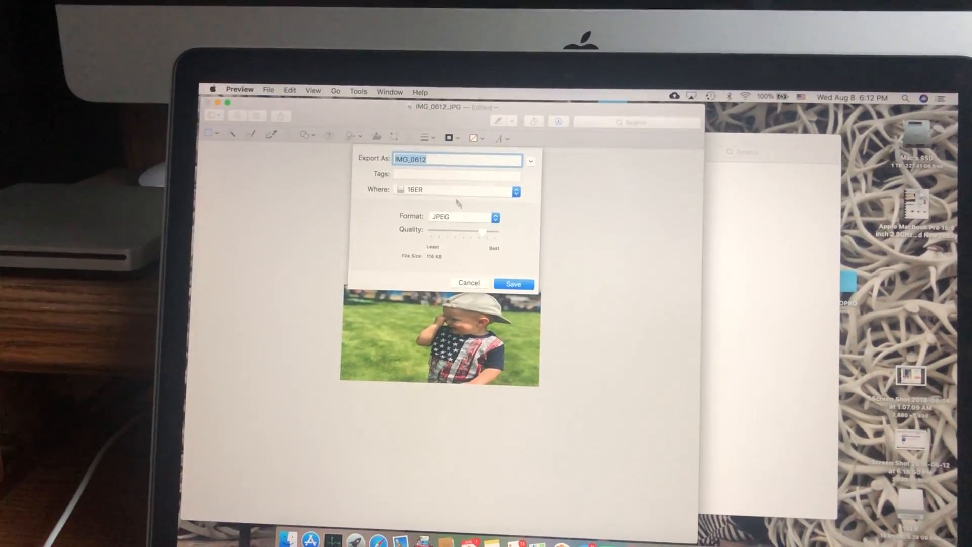
pyautogui.write('Blake 4th of July')
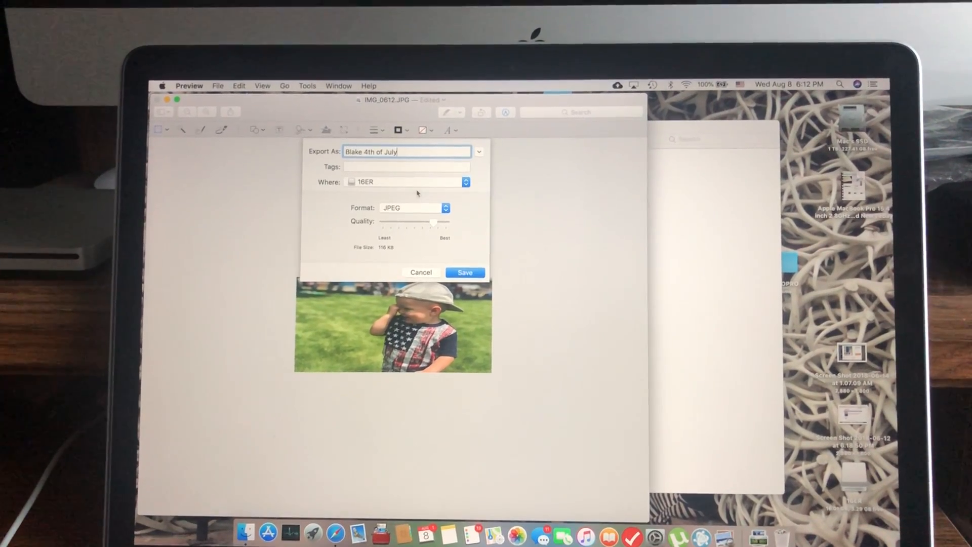
pyautogui.click(465, 273)
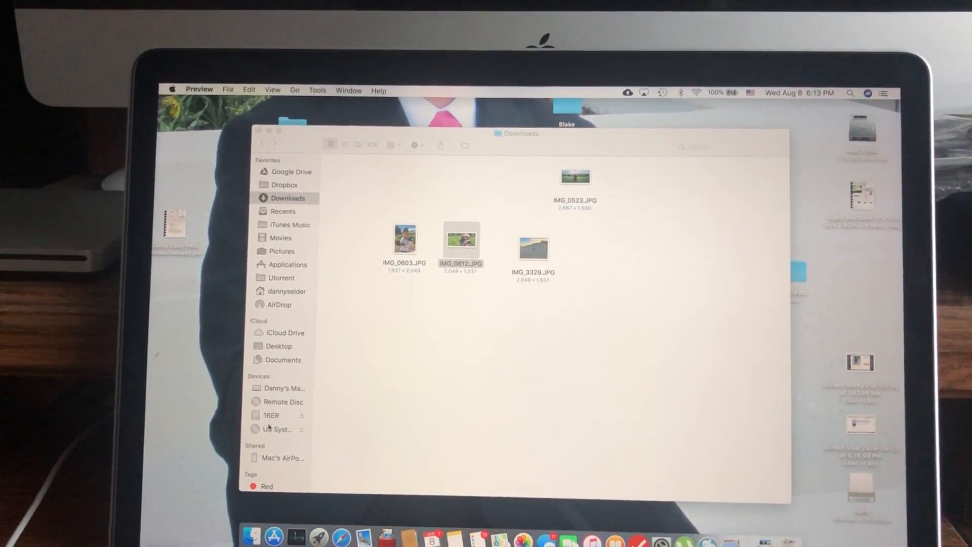
# - Create a new folder named MFT2 on the 16ER drive
pyautogui.click(272, 415)
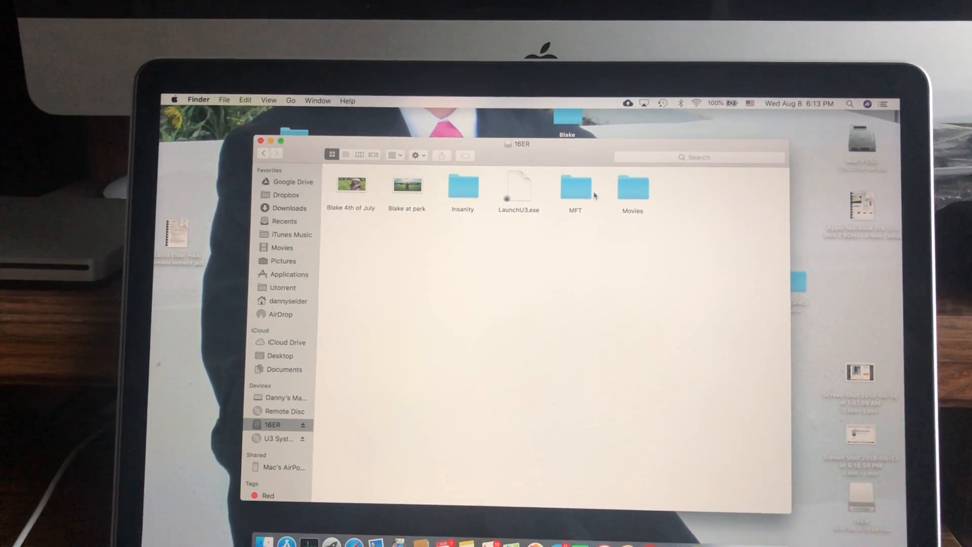
pyautogui.doubleClick(575, 187)
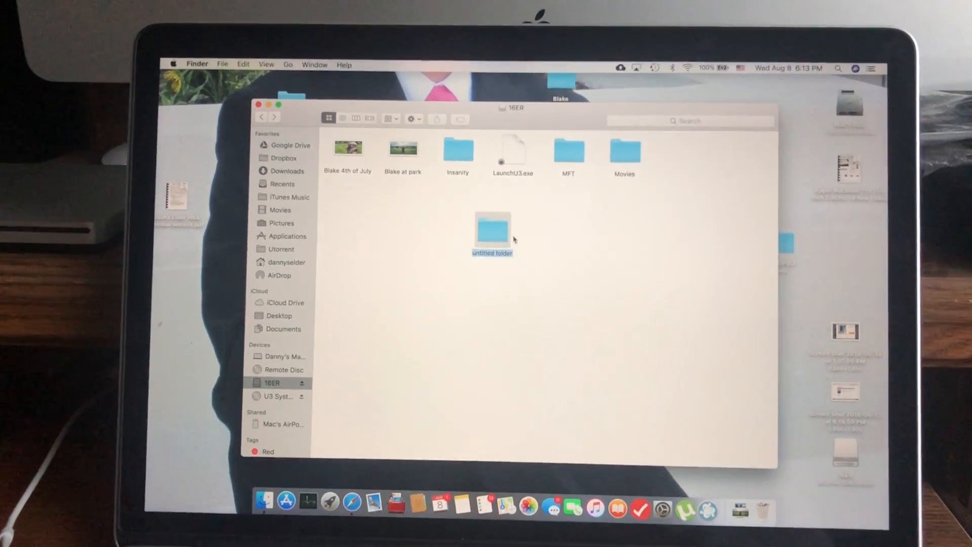
pyautogui.write('MFT2')
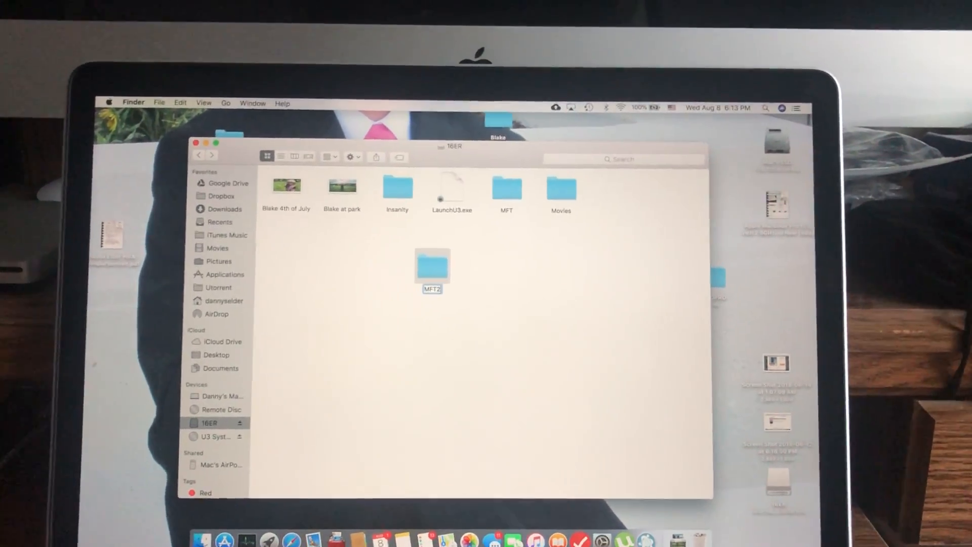
pyautogui.click(342, 187)
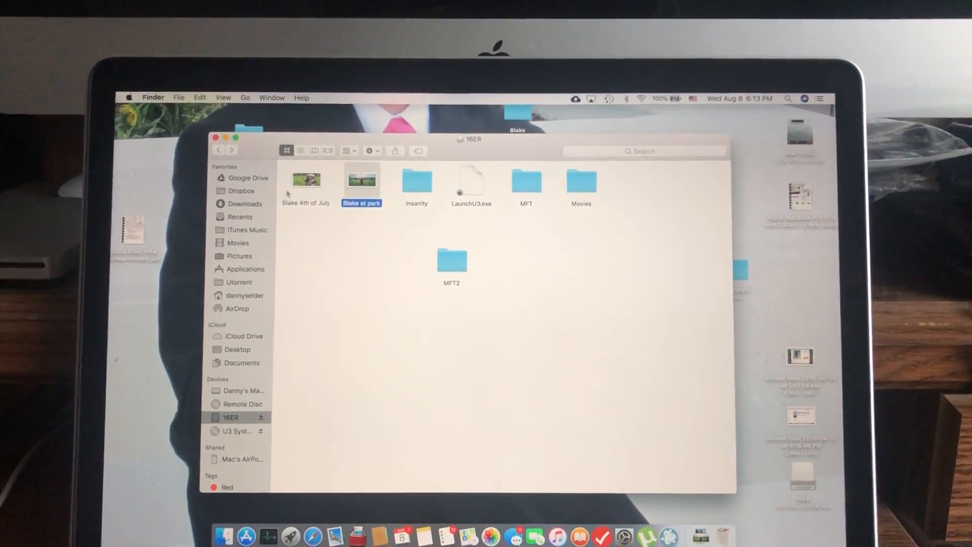